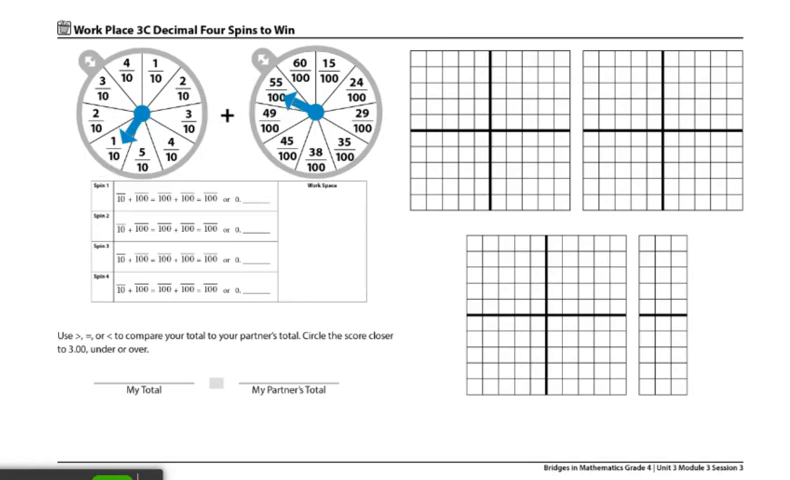
pyautogui.write('1 55 10 55')
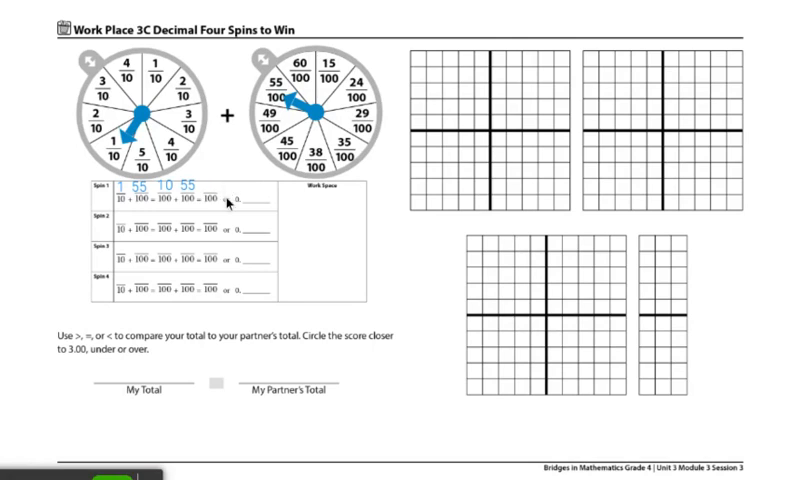